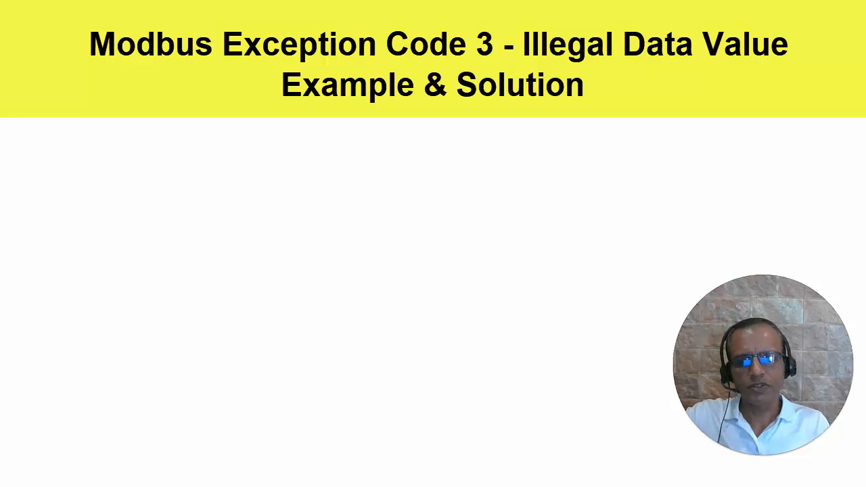
mouse_move(521, 230)
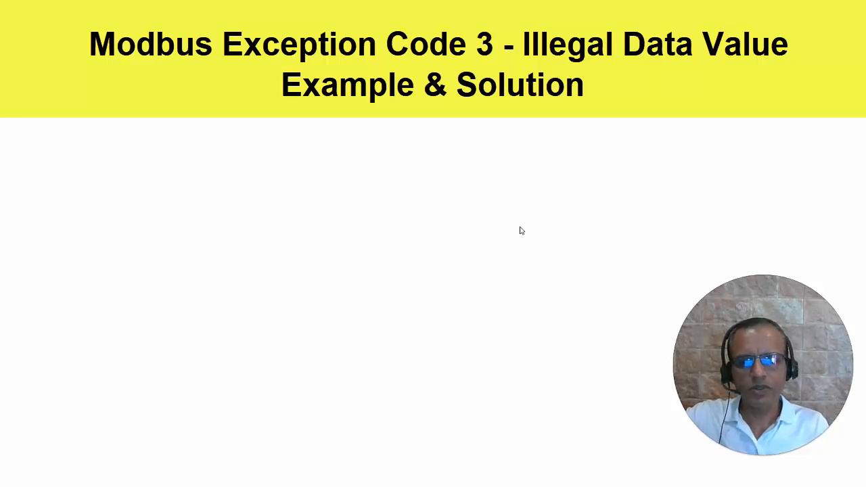
mouse_move(564, 233)
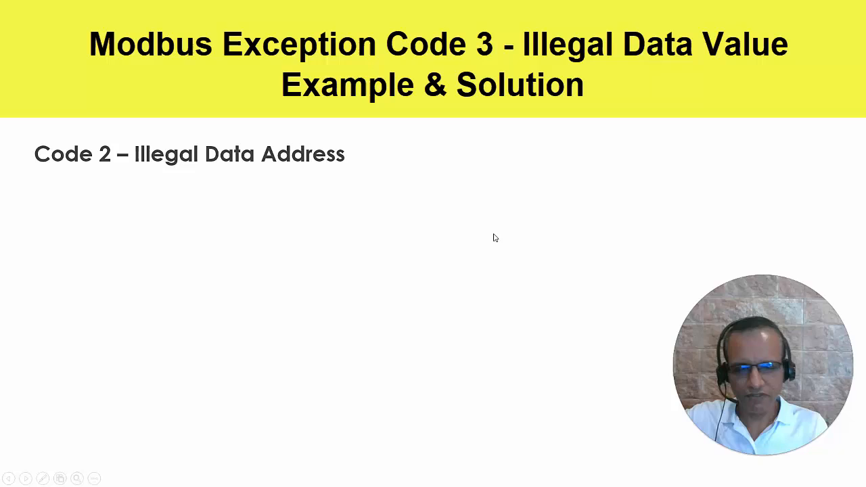
mouse_move(464, 371)
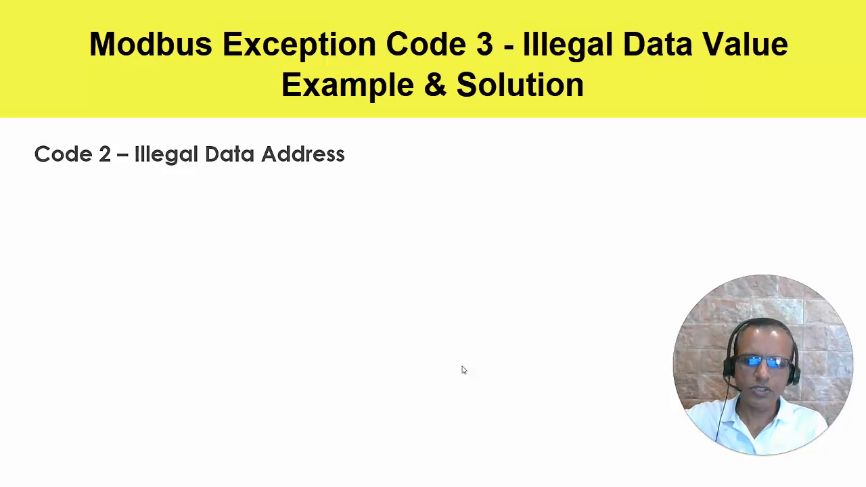
mouse_move(527, 280)
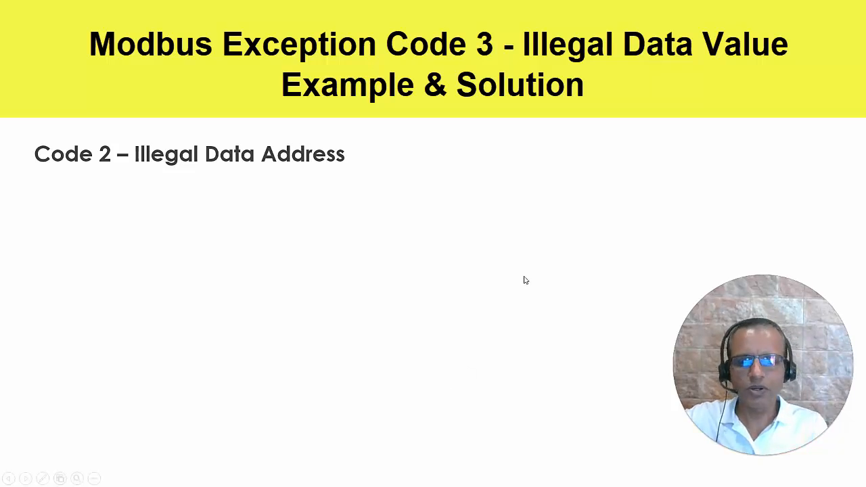
mouse_move(539, 271)
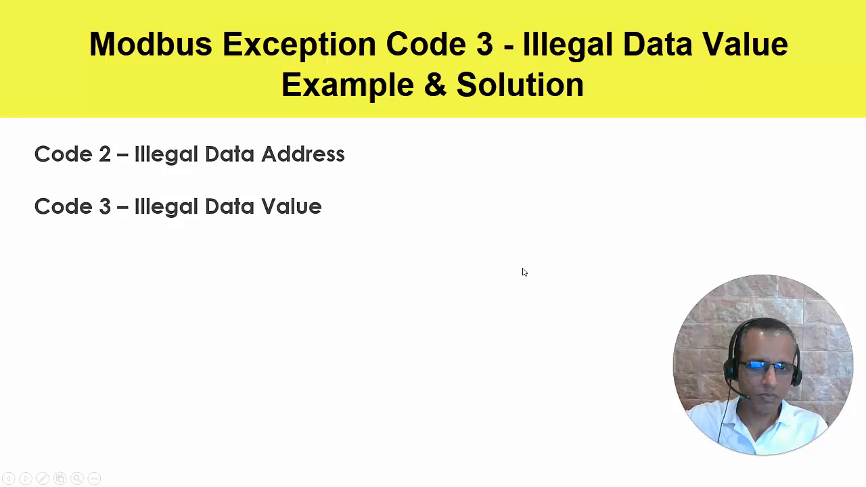
mouse_move(527, 257)
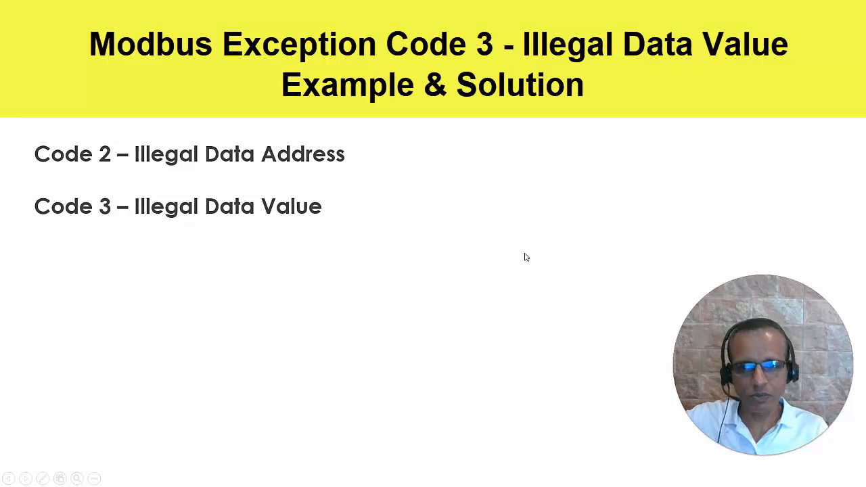
mouse_move(308, 254)
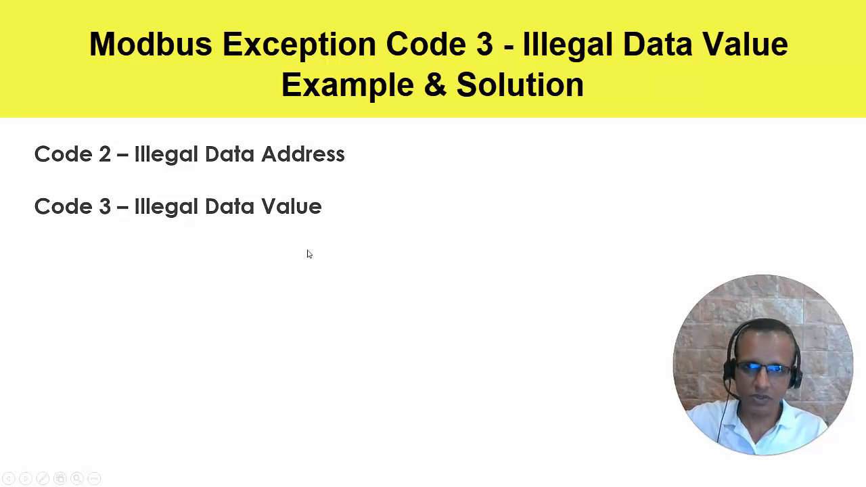
mouse_move(375, 260)
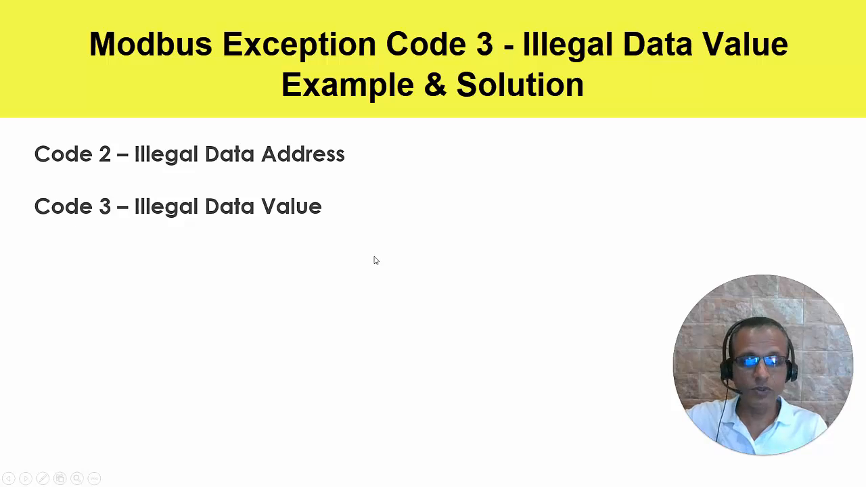
mouse_move(437, 258)
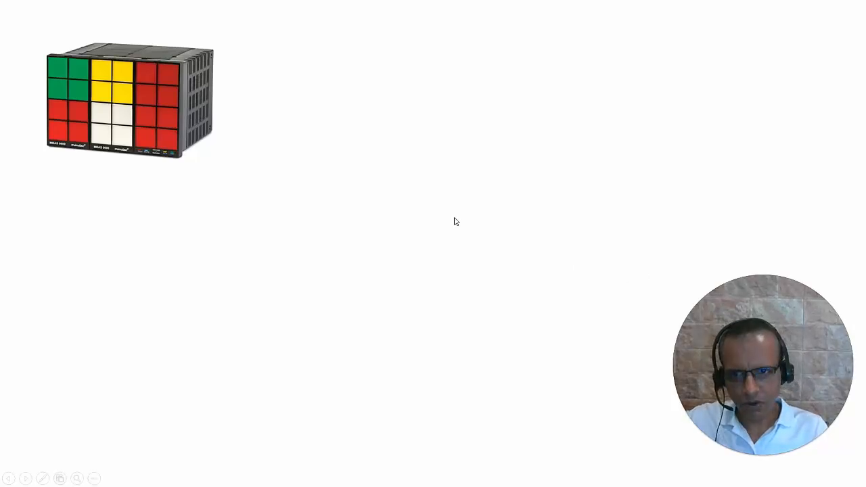
mouse_move(465, 233)
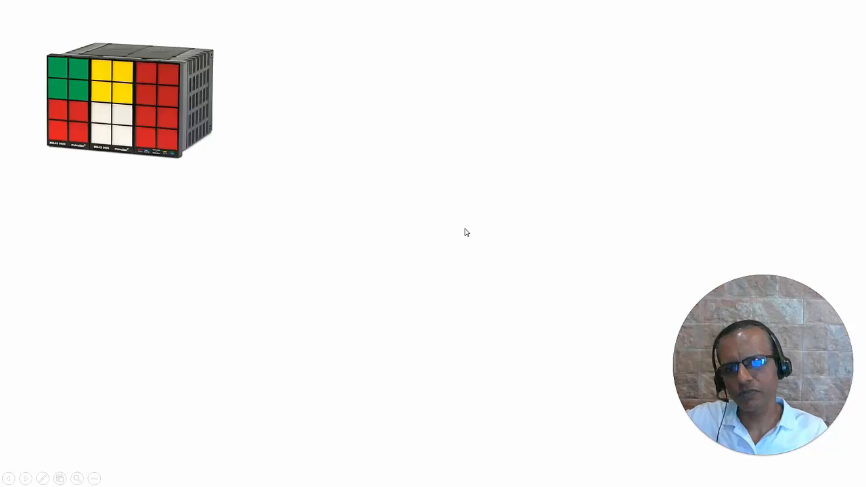
mouse_move(183, 181)
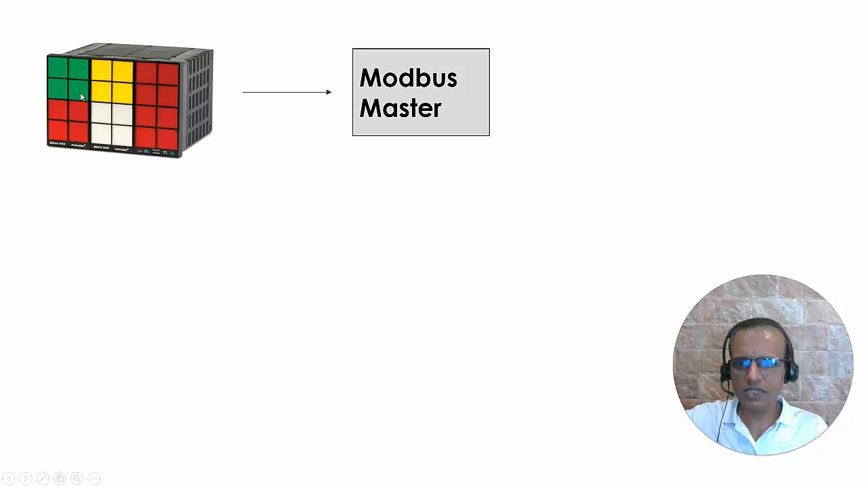
mouse_move(144, 117)
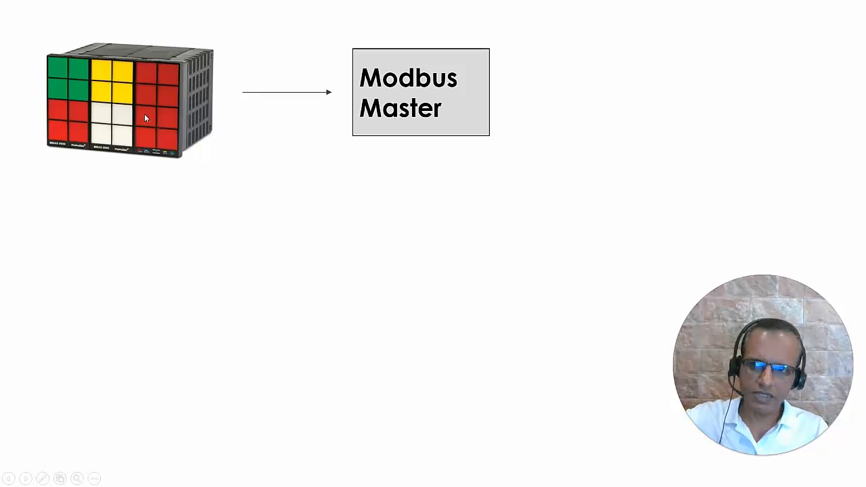
mouse_move(224, 197)
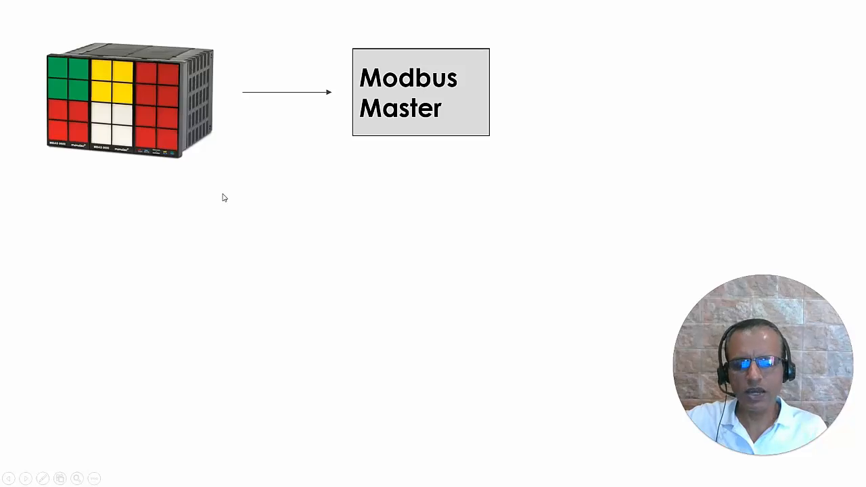
mouse_move(137, 49)
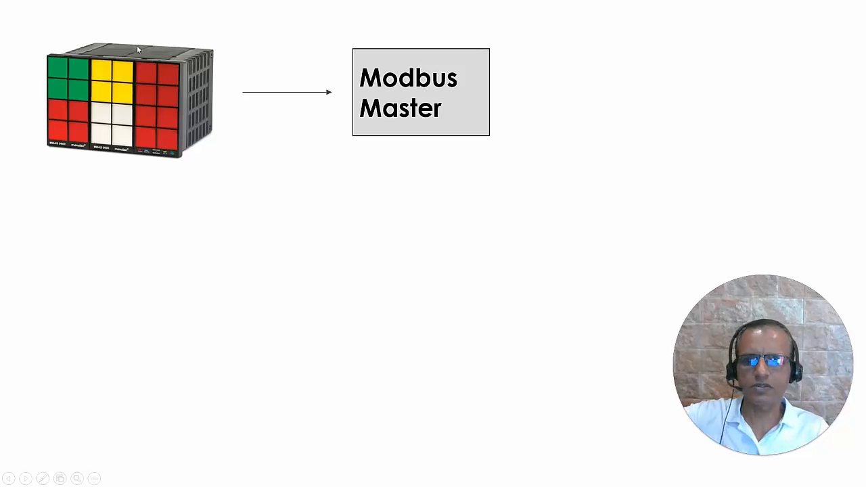
mouse_move(350, 395)
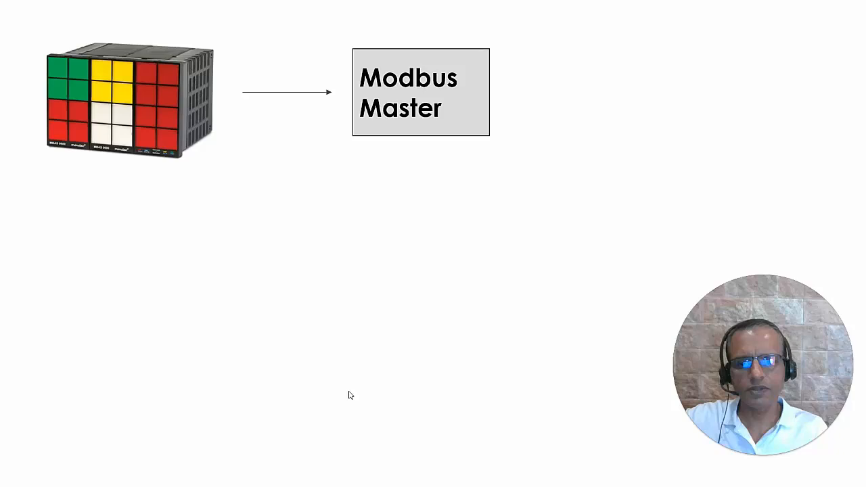
mouse_move(134, 224)
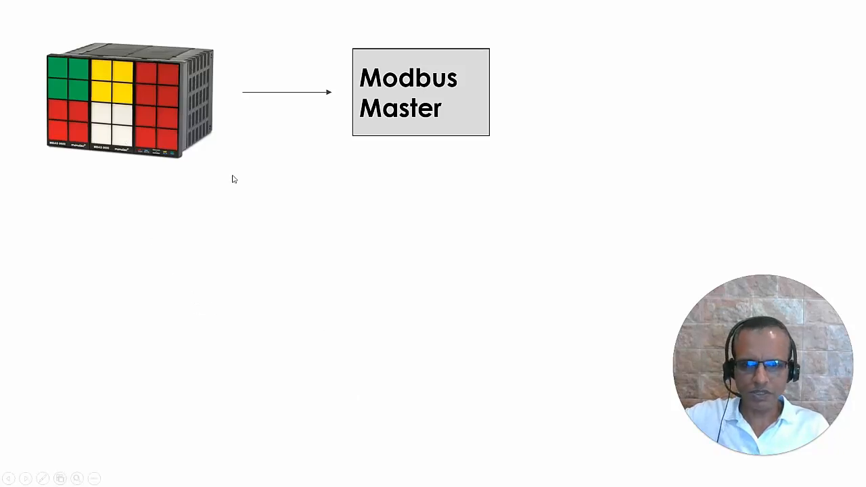
mouse_move(394, 384)
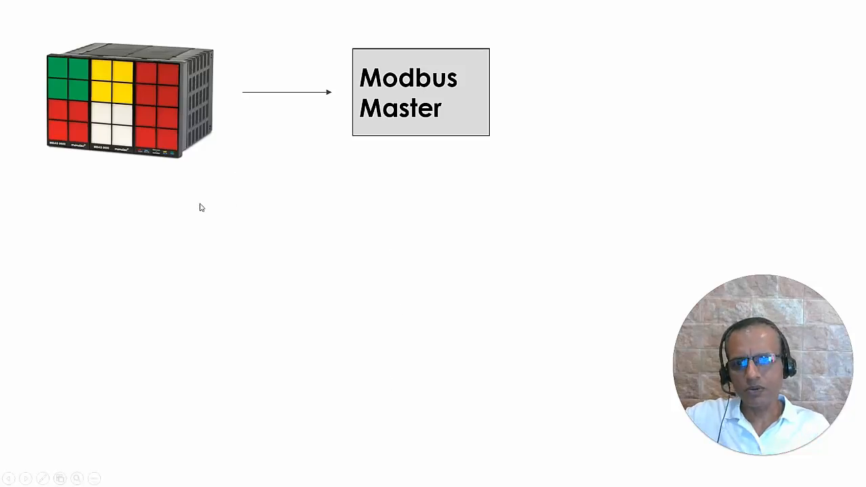
mouse_move(272, 232)
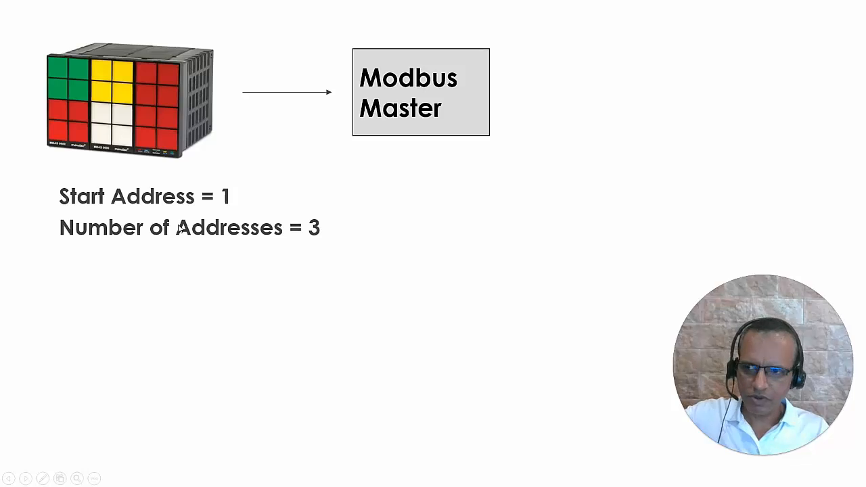
mouse_move(278, 215)
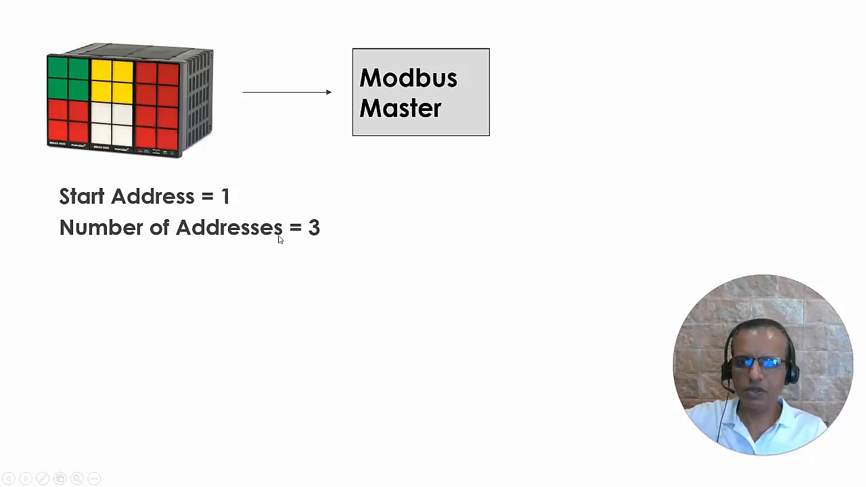
mouse_move(139, 115)
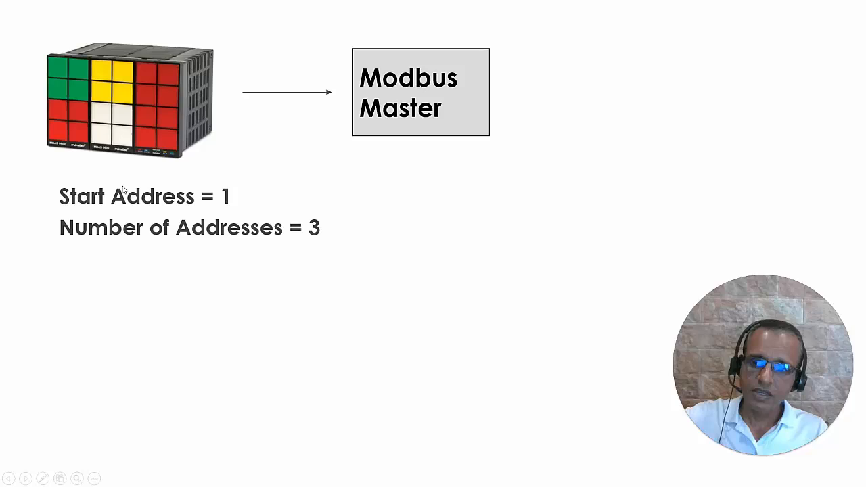
mouse_move(237, 197)
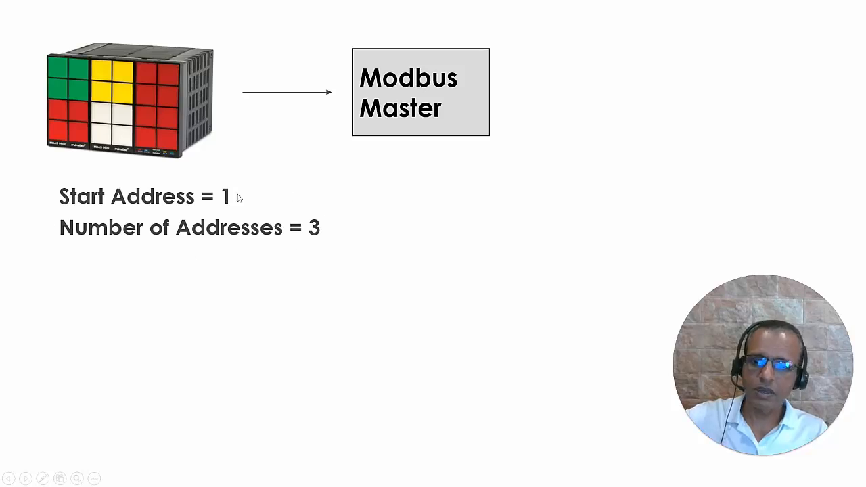
mouse_move(271, 247)
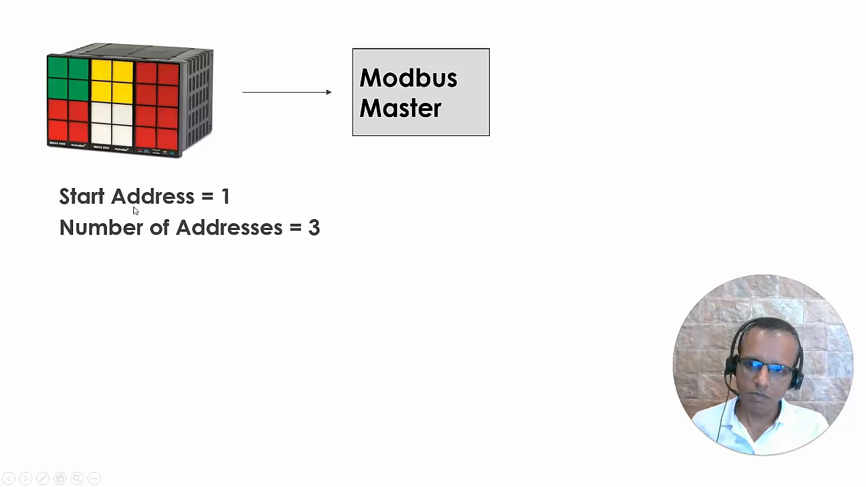
mouse_move(228, 198)
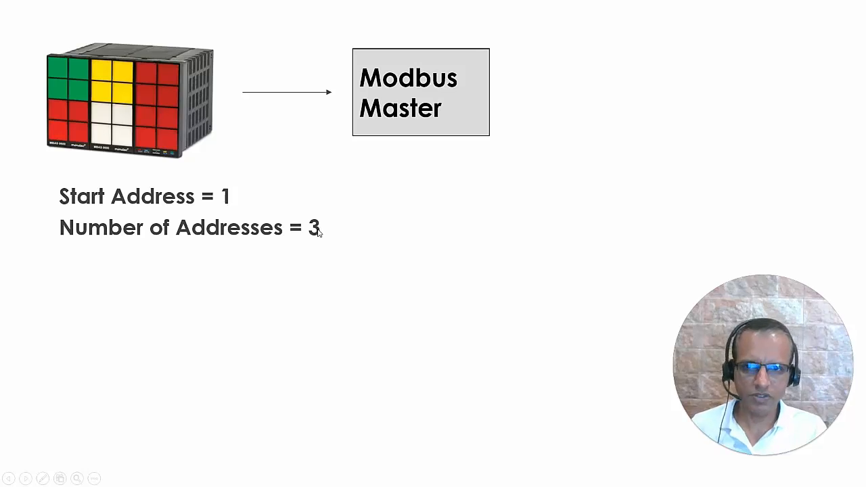
mouse_move(316, 237)
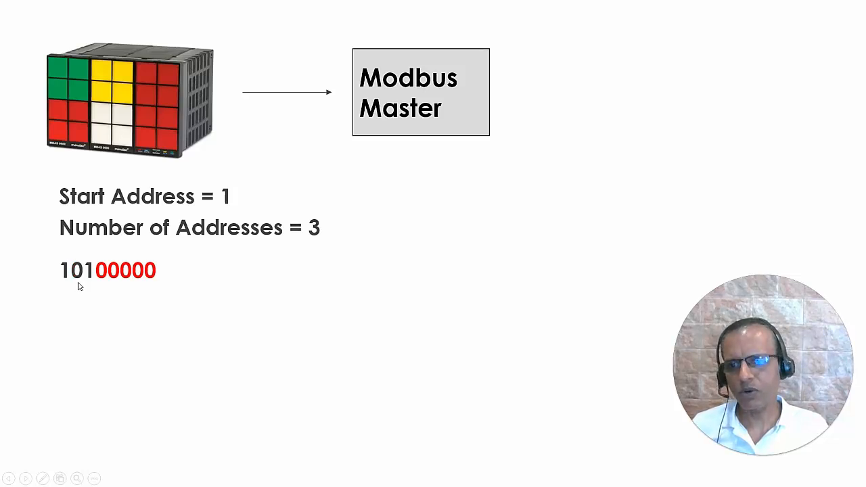
mouse_move(169, 271)
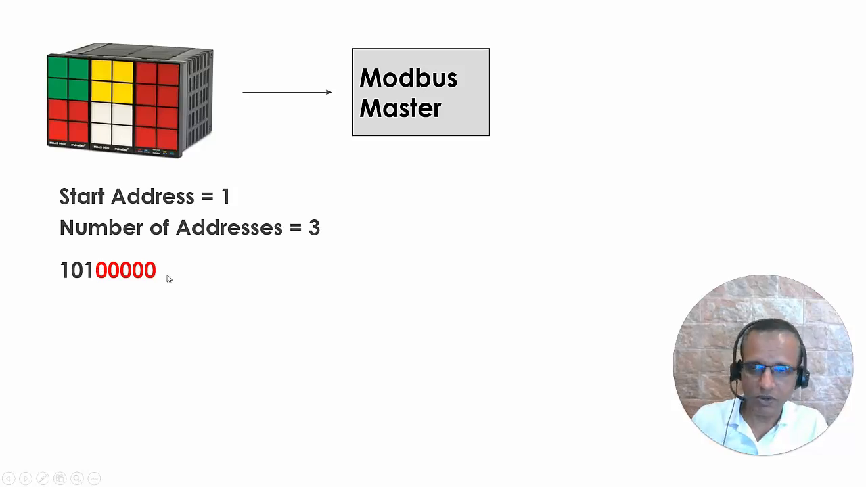
mouse_move(115, 282)
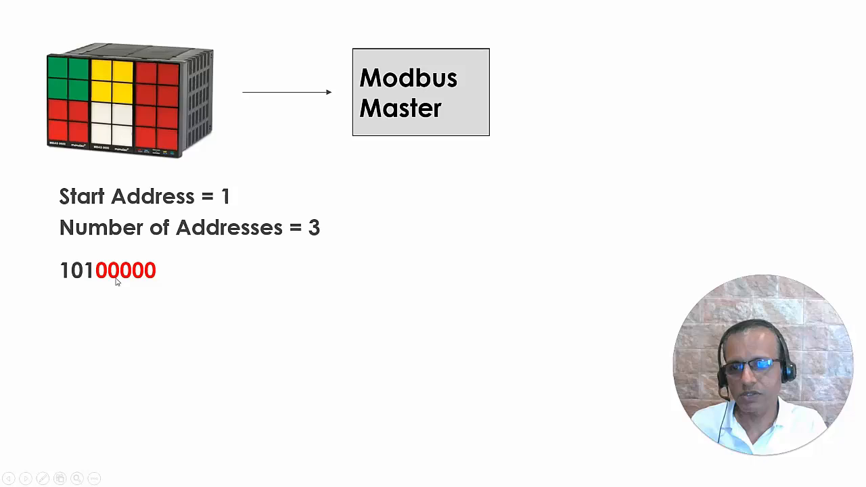
mouse_move(416, 86)
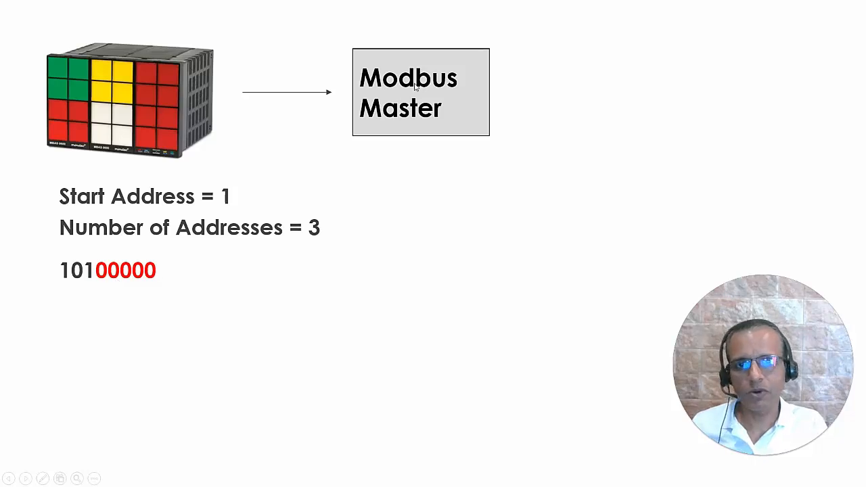
mouse_move(313, 297)
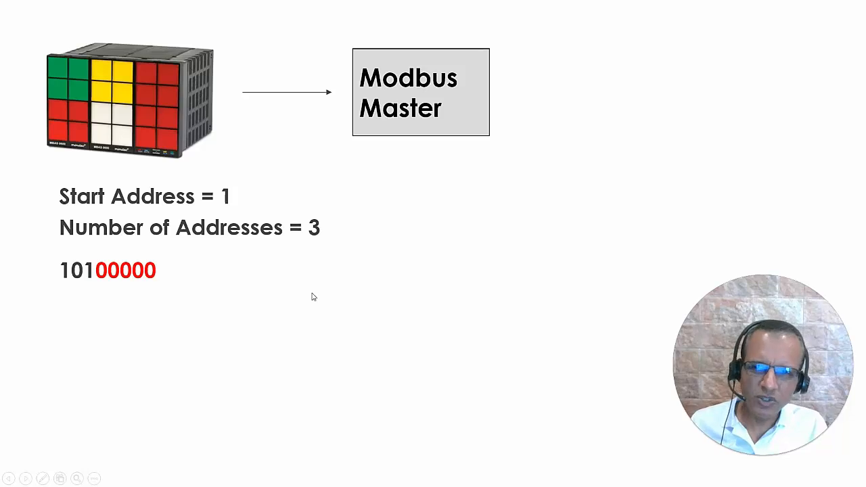
mouse_move(462, 277)
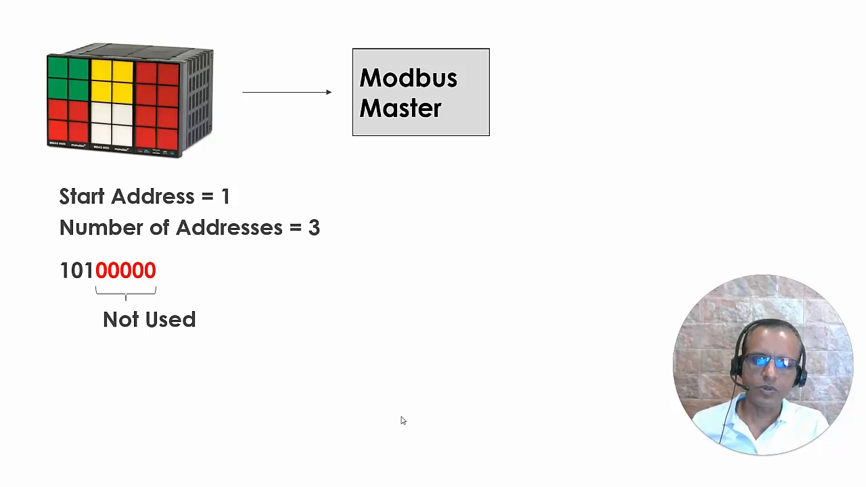
mouse_move(401, 398)
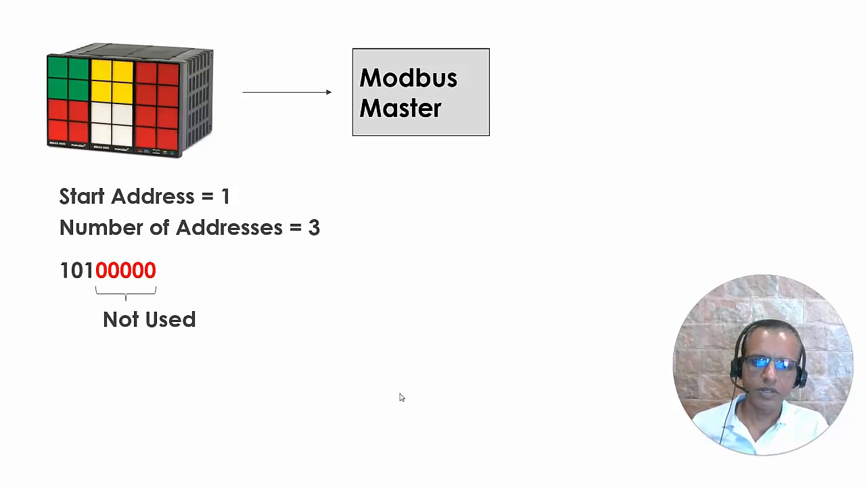
mouse_move(212, 365)
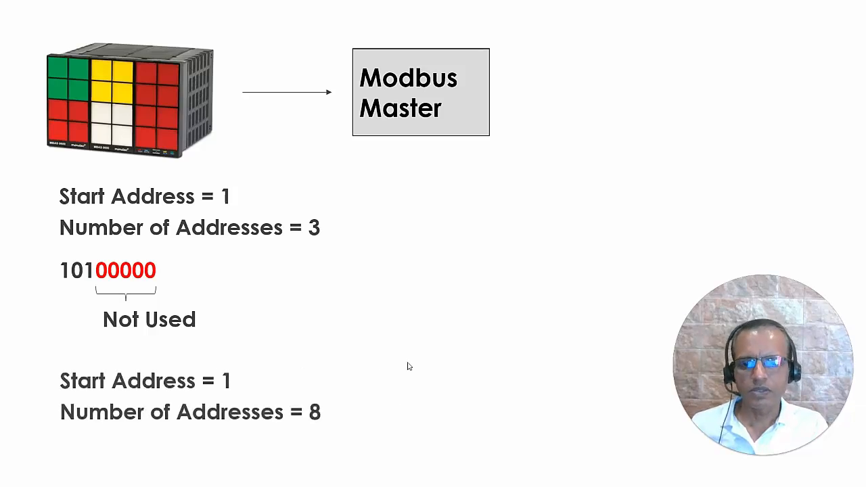
mouse_move(320, 427)
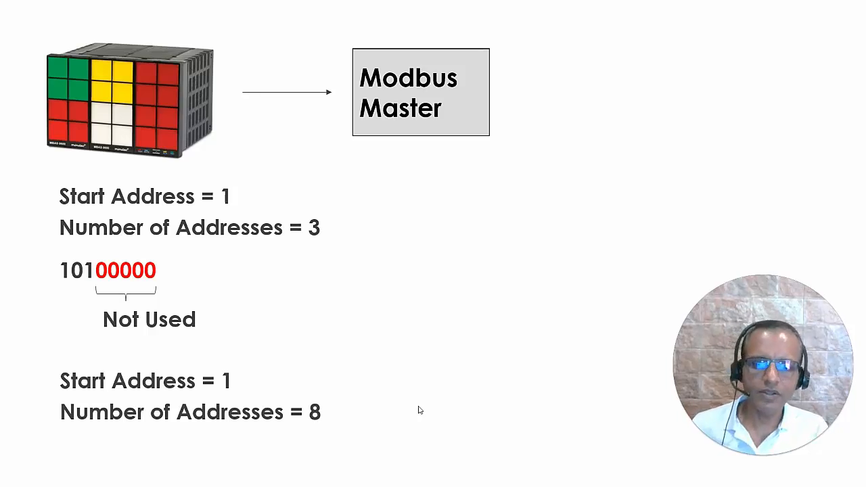
mouse_move(152, 120)
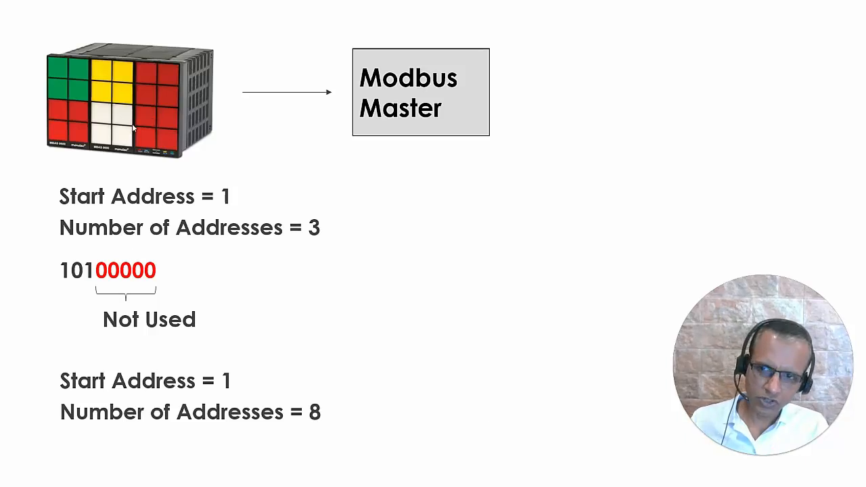
mouse_move(138, 107)
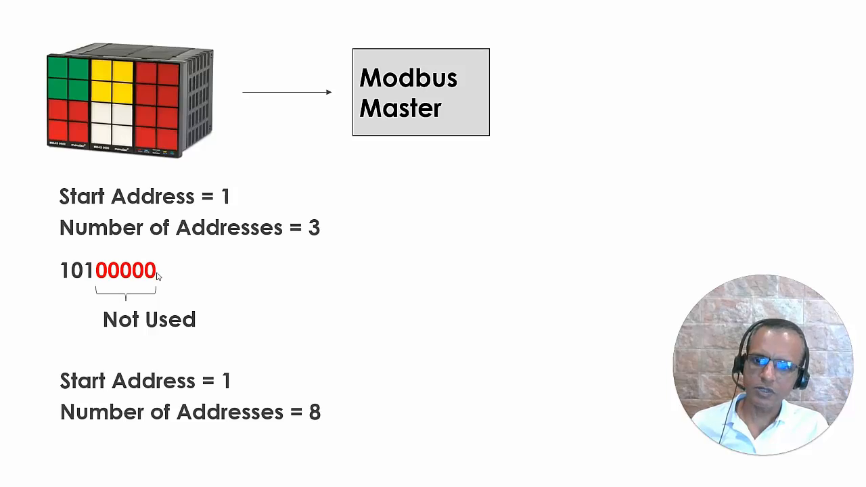
mouse_move(176, 276)
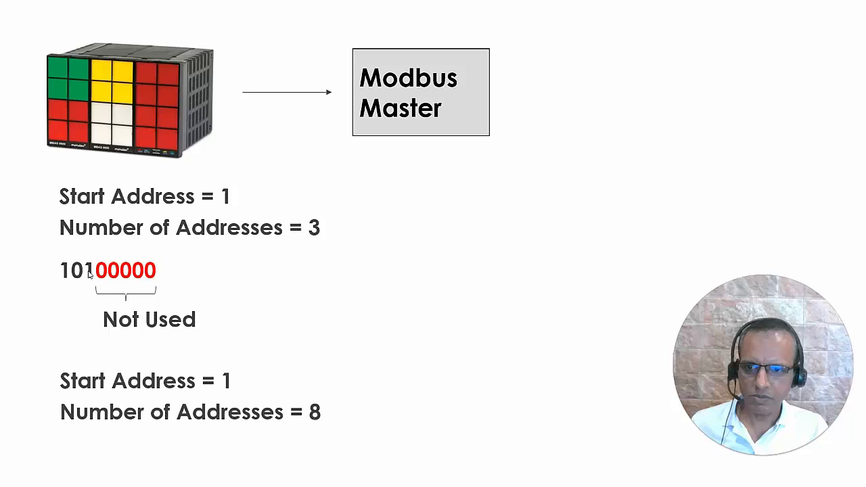
mouse_move(305, 418)
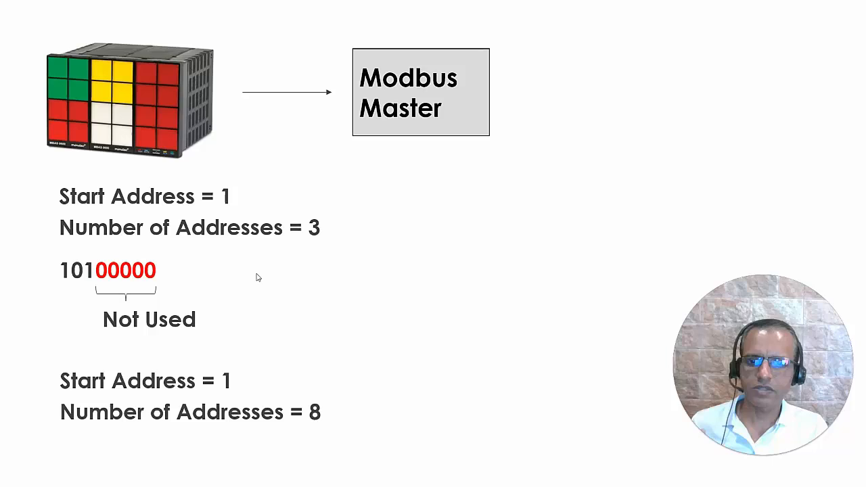
mouse_move(426, 274)
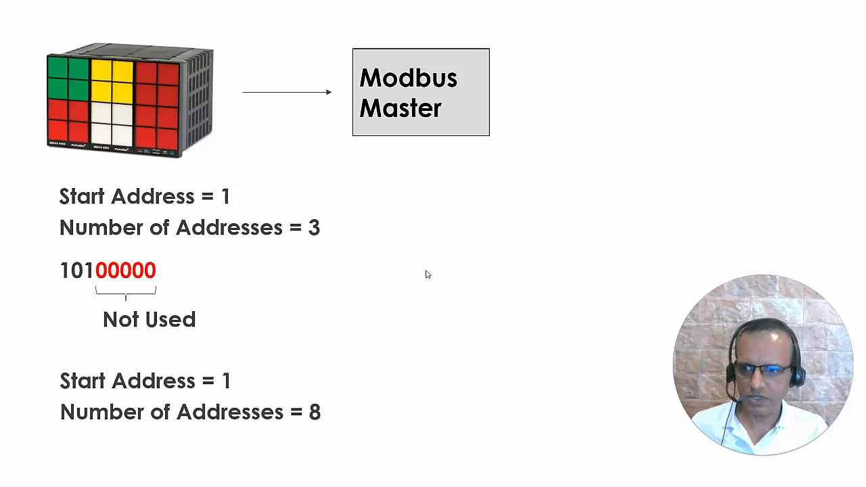
mouse_move(212, 307)
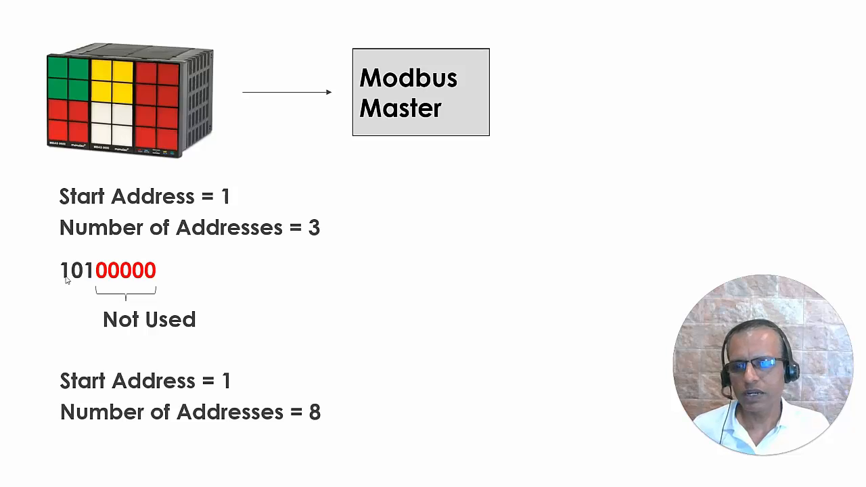
mouse_move(133, 239)
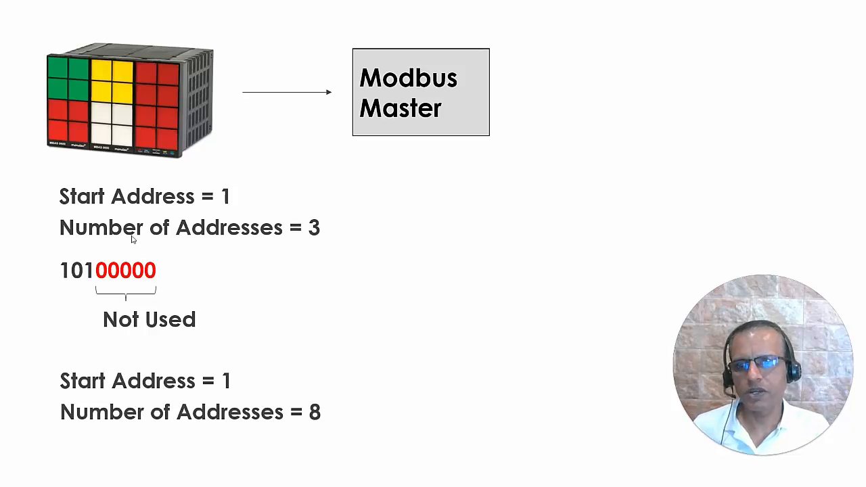
mouse_move(247, 271)
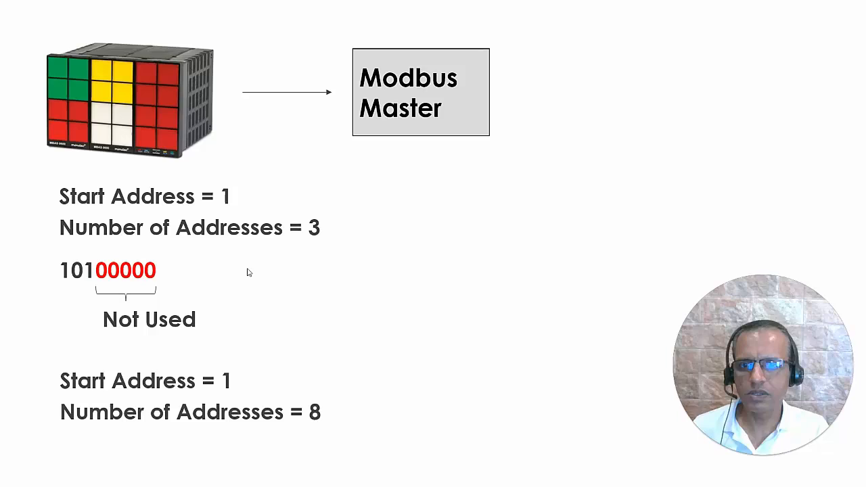
mouse_move(116, 274)
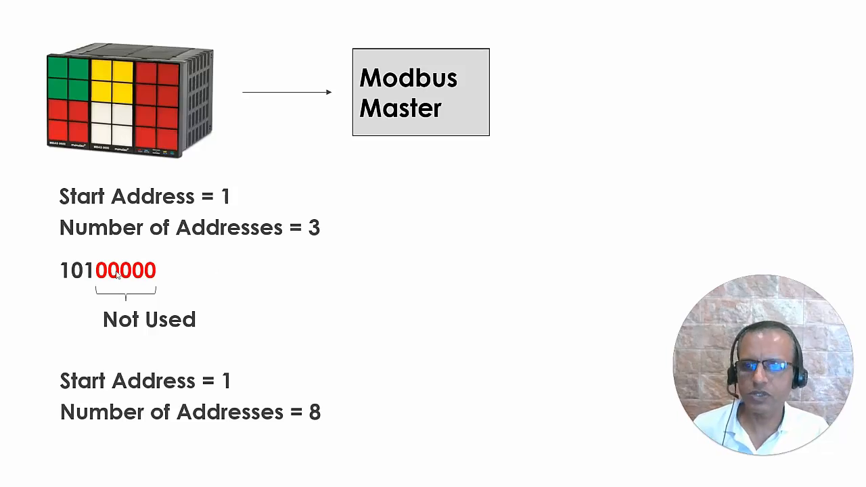
mouse_move(156, 275)
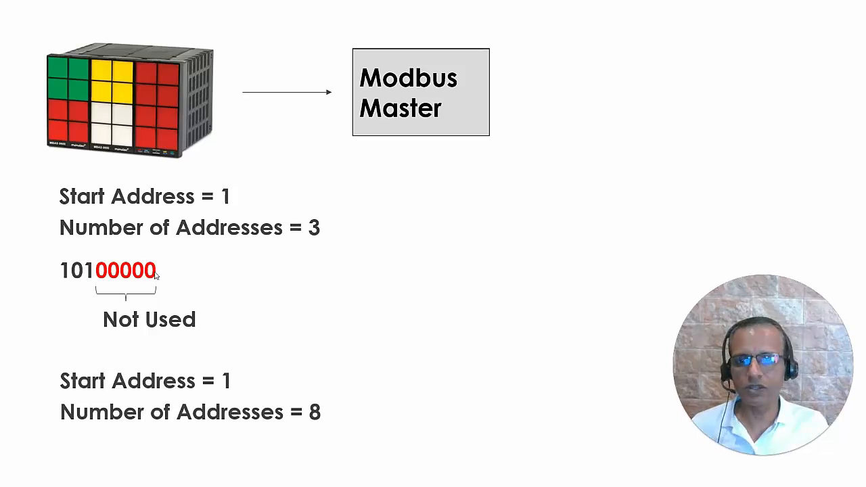
mouse_move(401, 425)
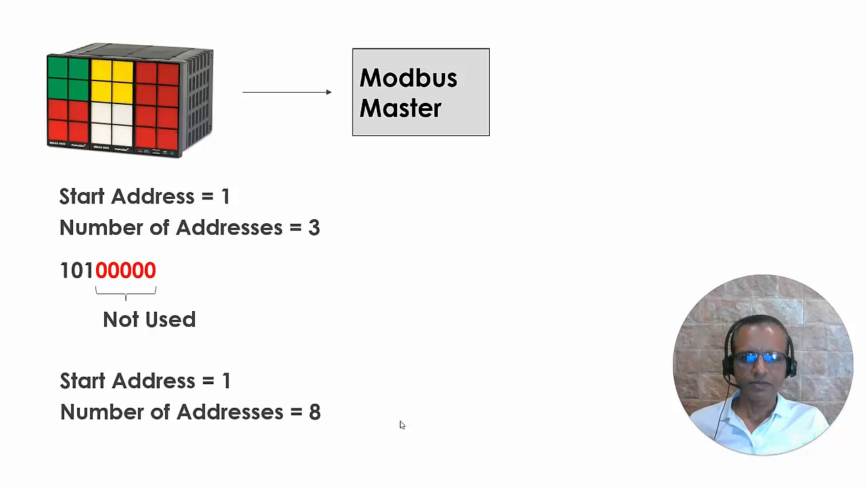
mouse_move(271, 229)
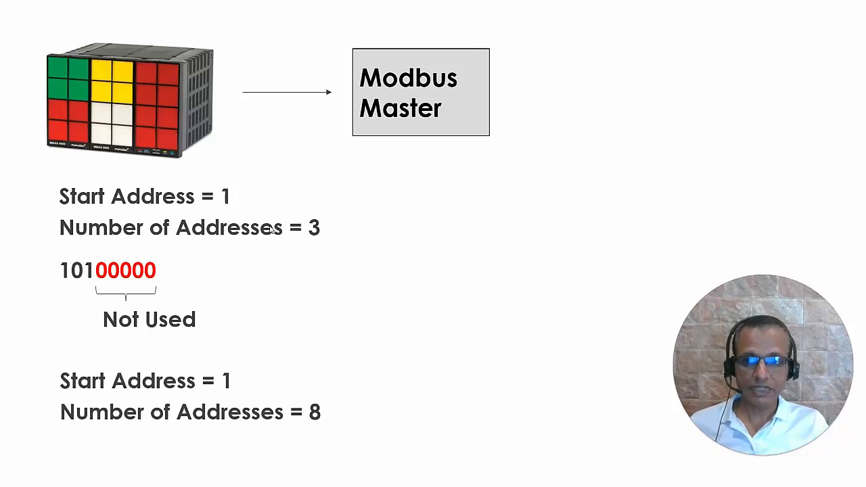
mouse_move(248, 169)
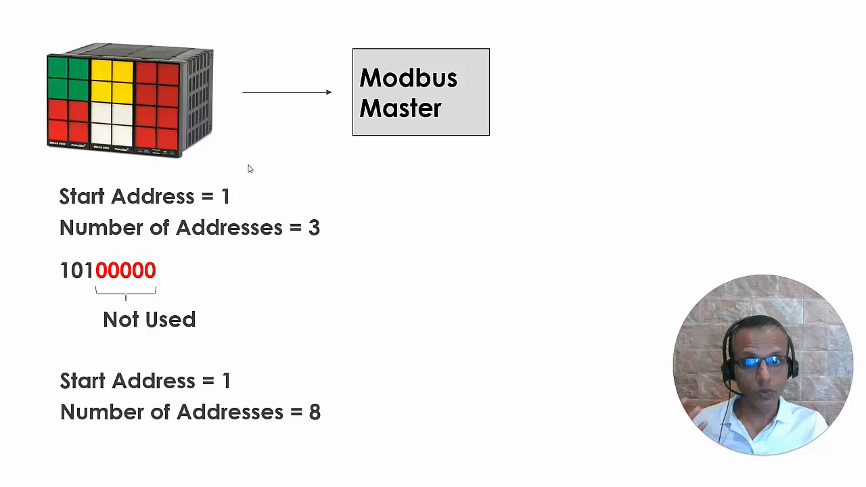
mouse_move(273, 327)
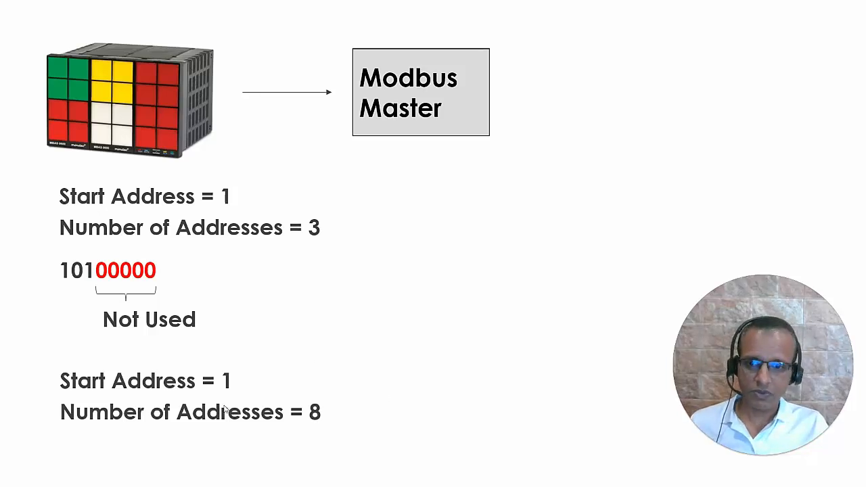
mouse_move(420, 419)
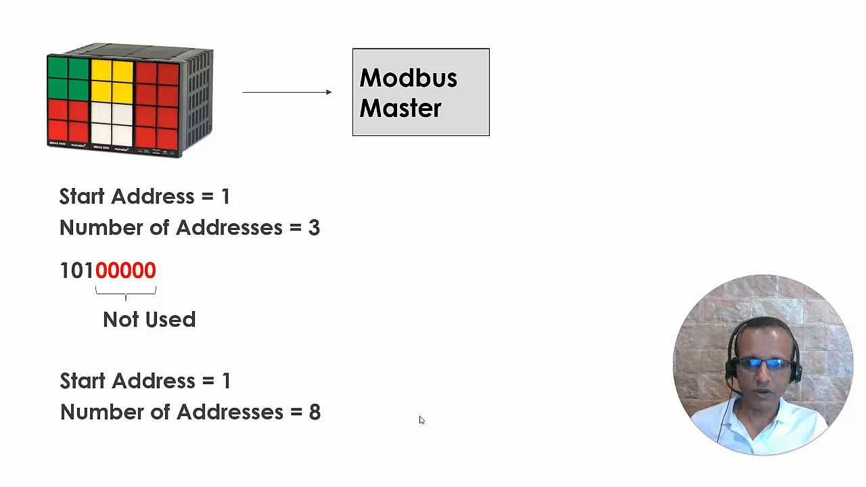
mouse_move(274, 391)
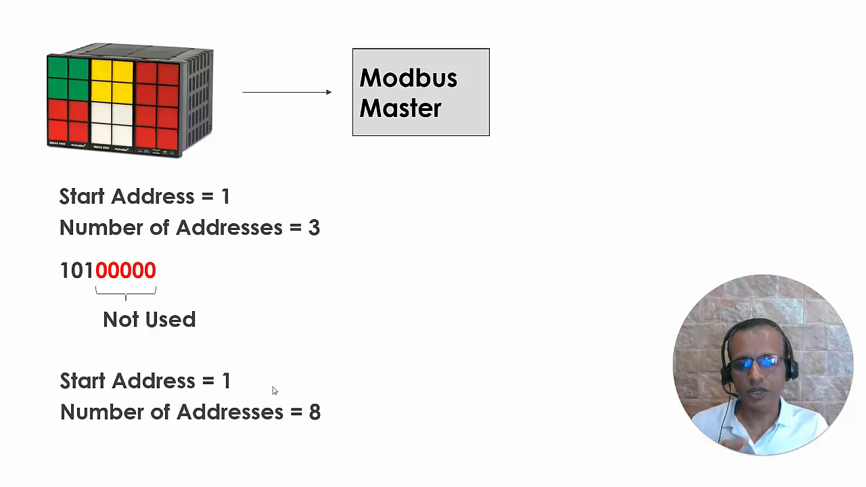
mouse_move(270, 334)
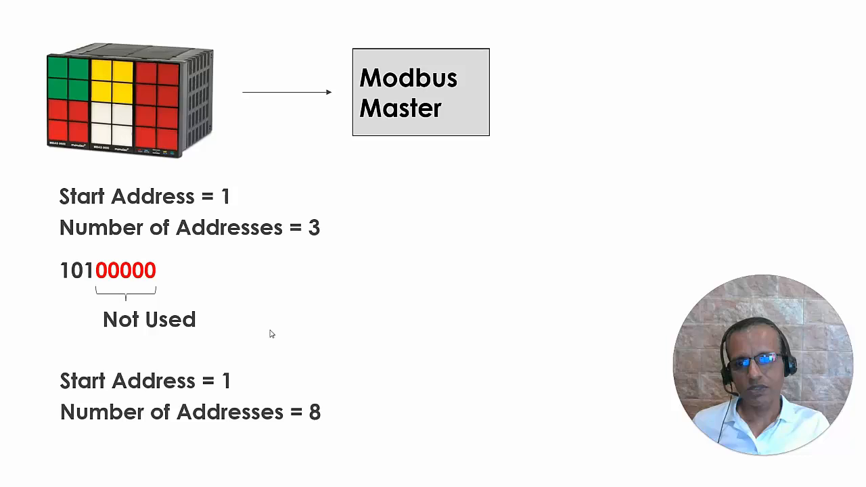
mouse_move(263, 336)
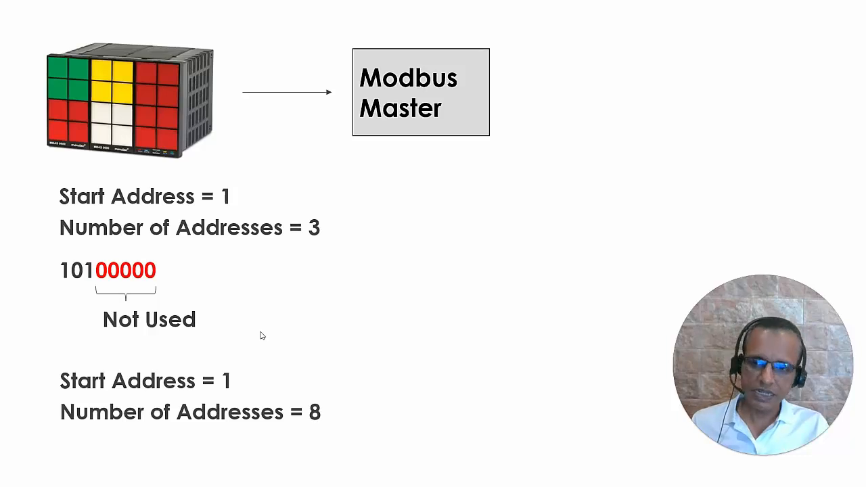
mouse_move(284, 353)
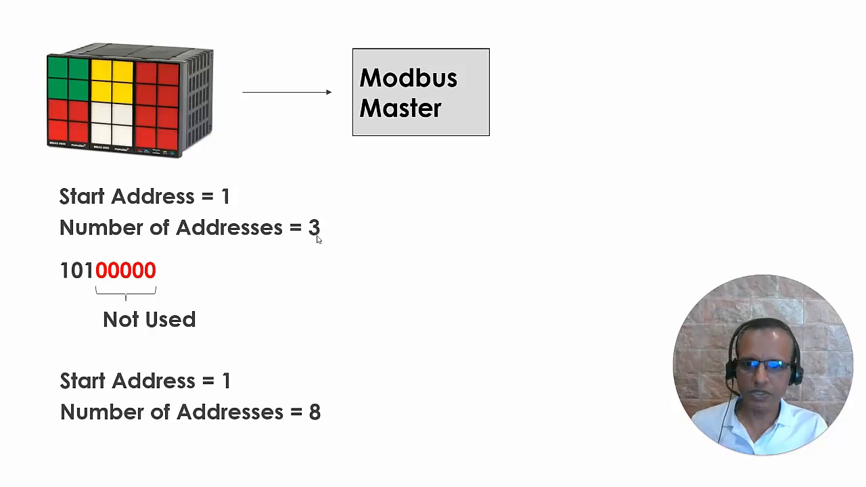
mouse_move(318, 418)
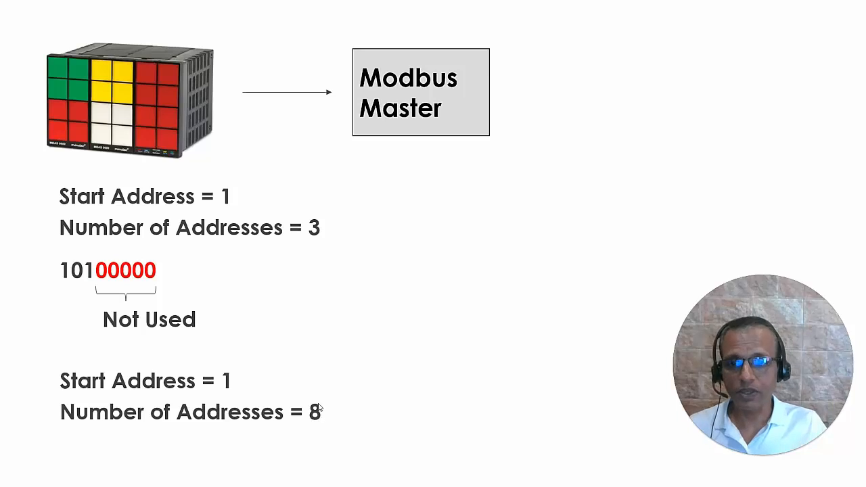
mouse_move(276, 350)
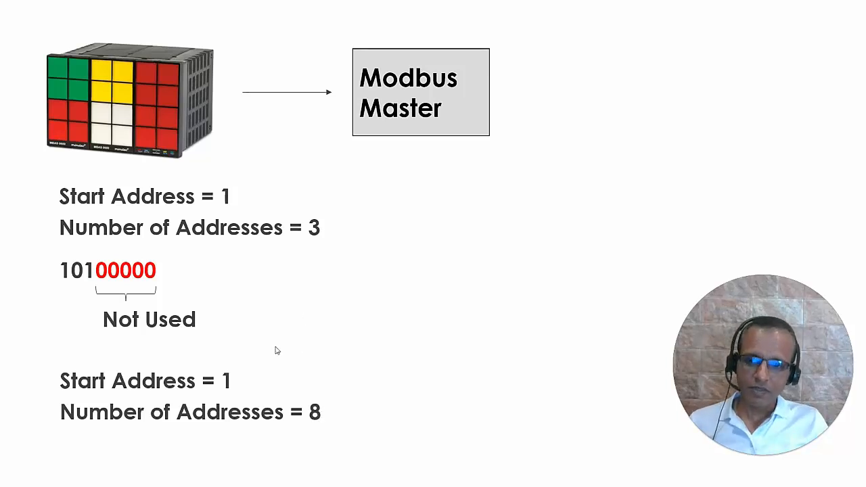